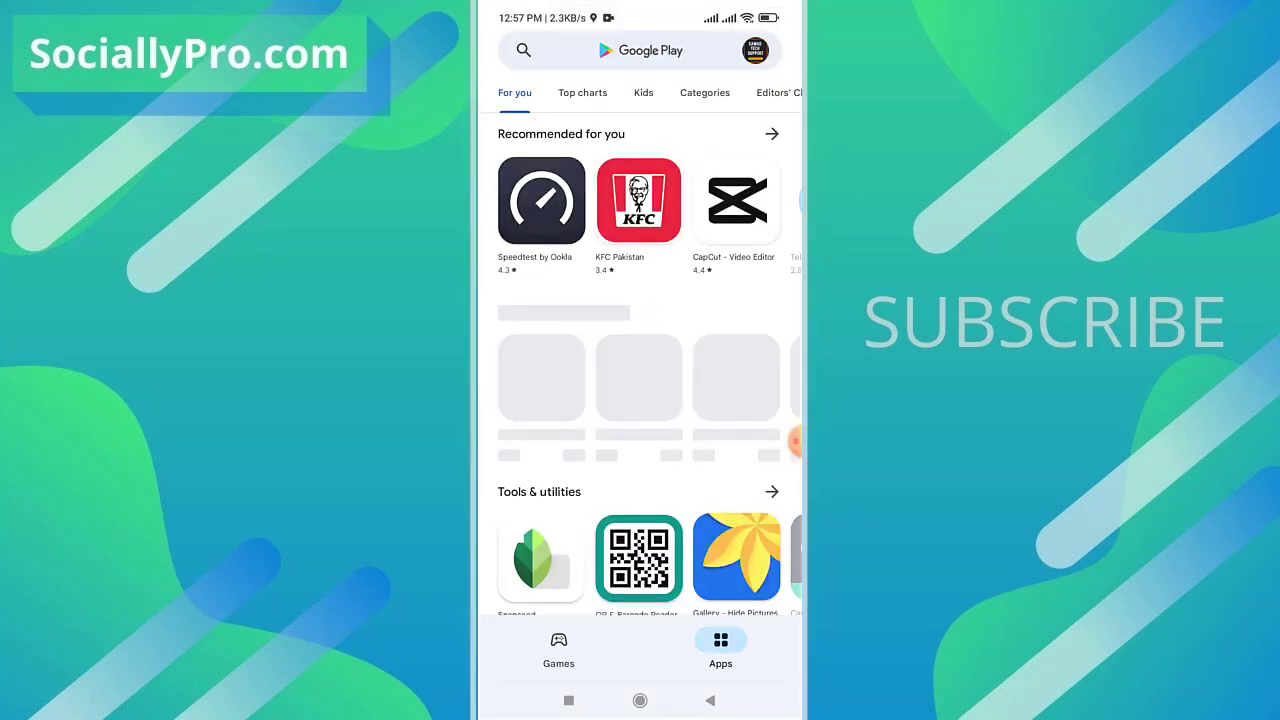
Open the Messenger (Beta) Play Store listing and read through About this app
click(640, 50)
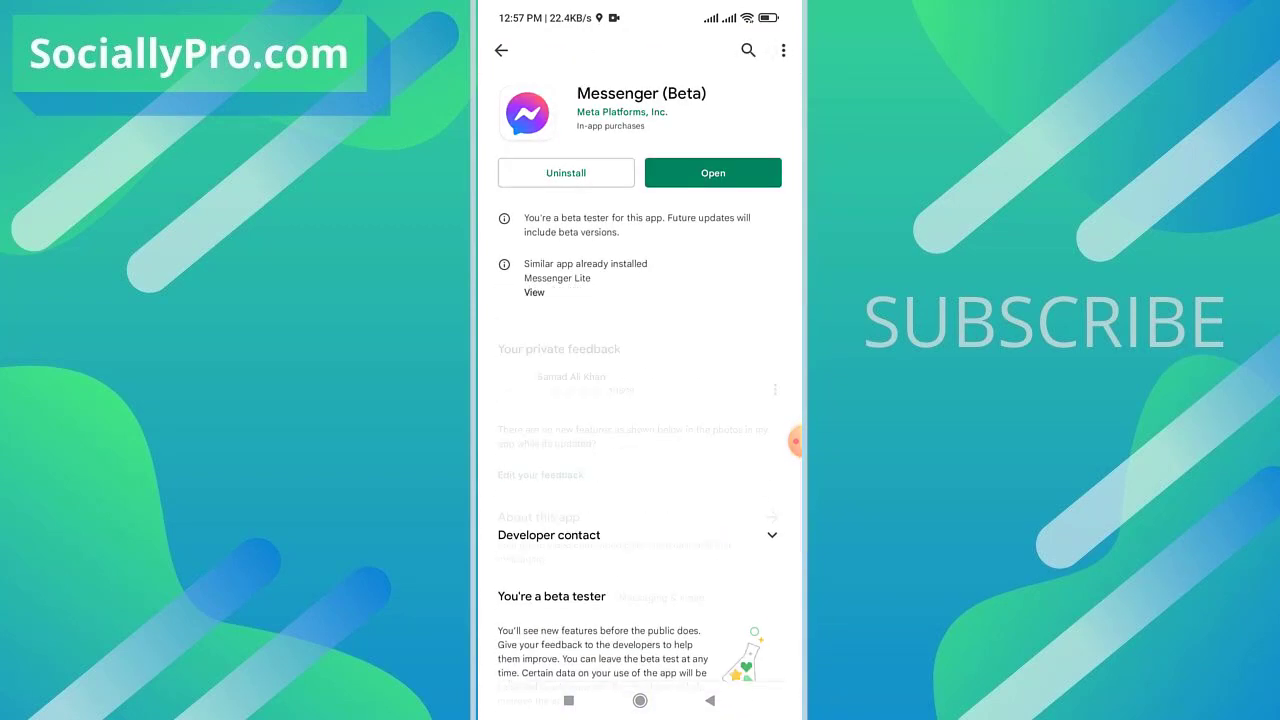
scroll(down, 3)
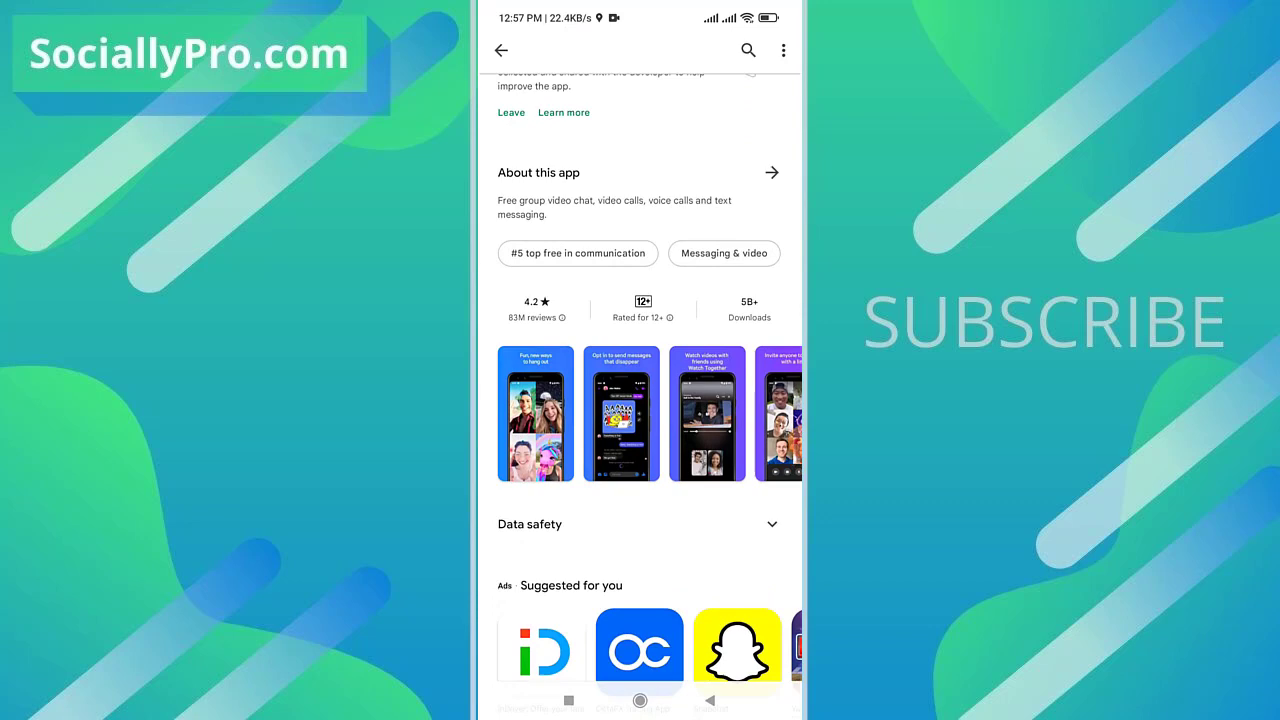
scroll(down, 3)
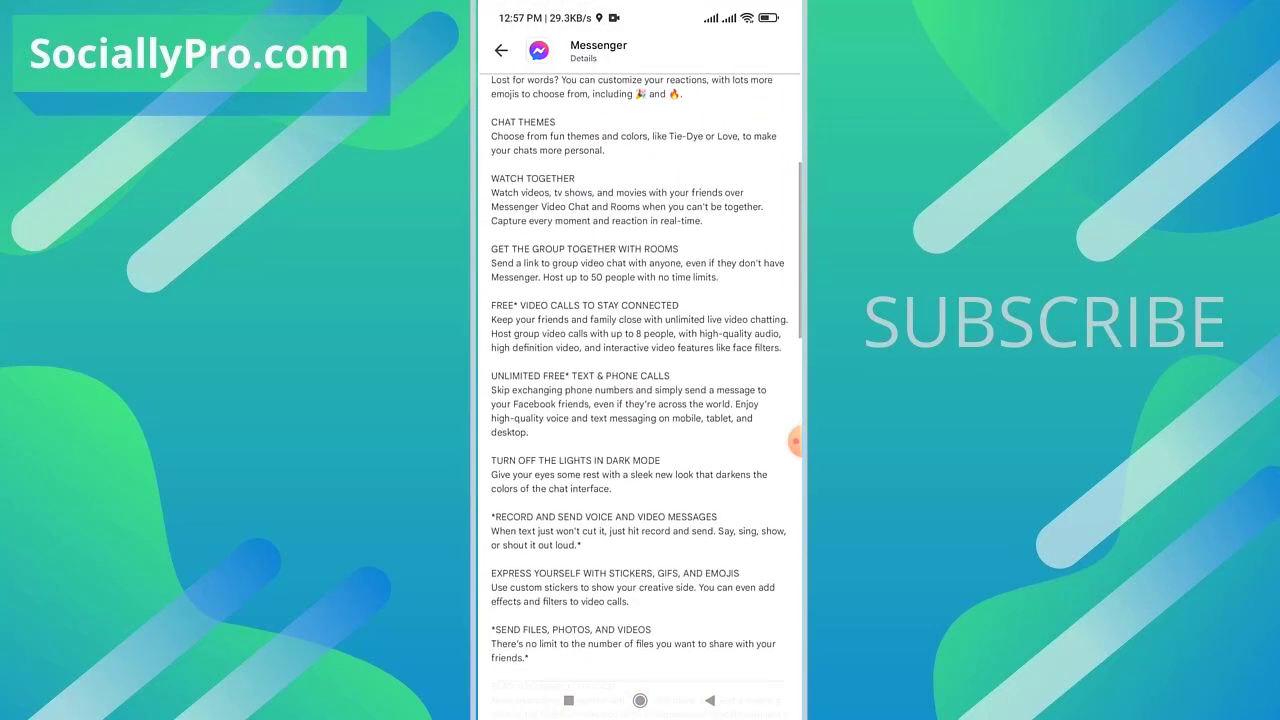
scroll(down, 3)
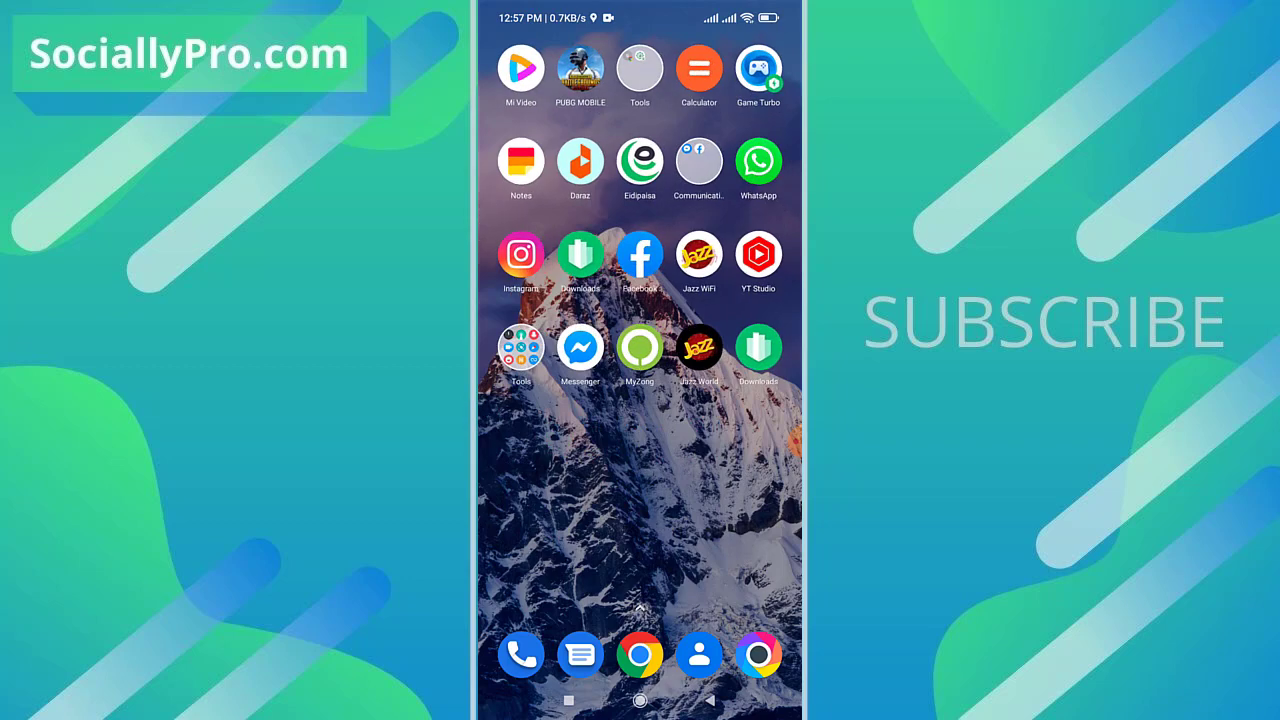
Launch Messenger from the home screen and scroll through the Chats list
click(580, 349)
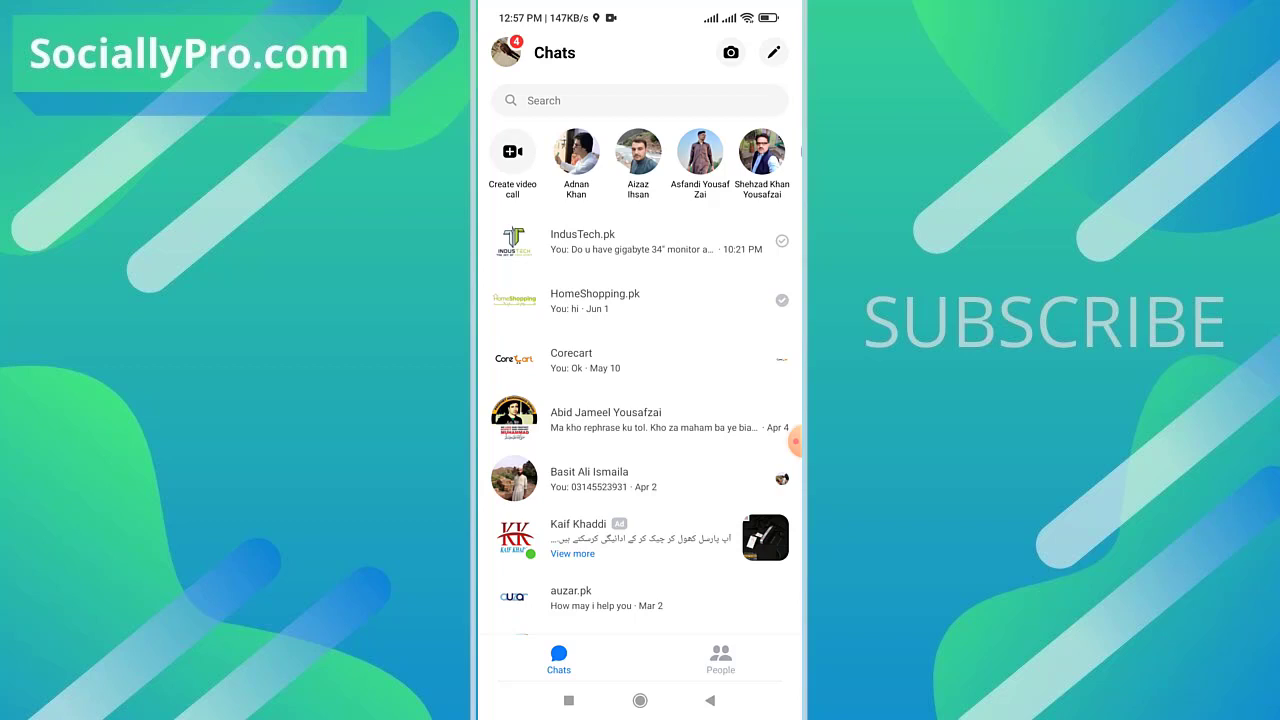
scroll(down, 3)
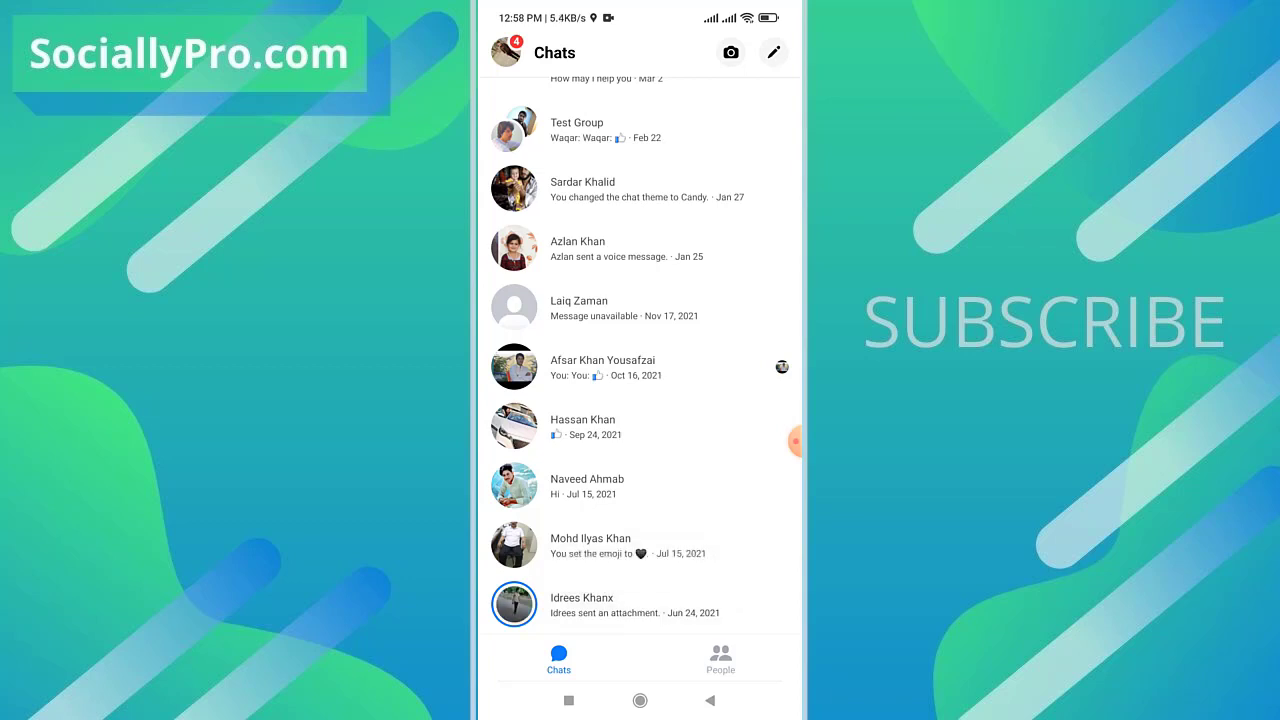
scroll(down, 3)
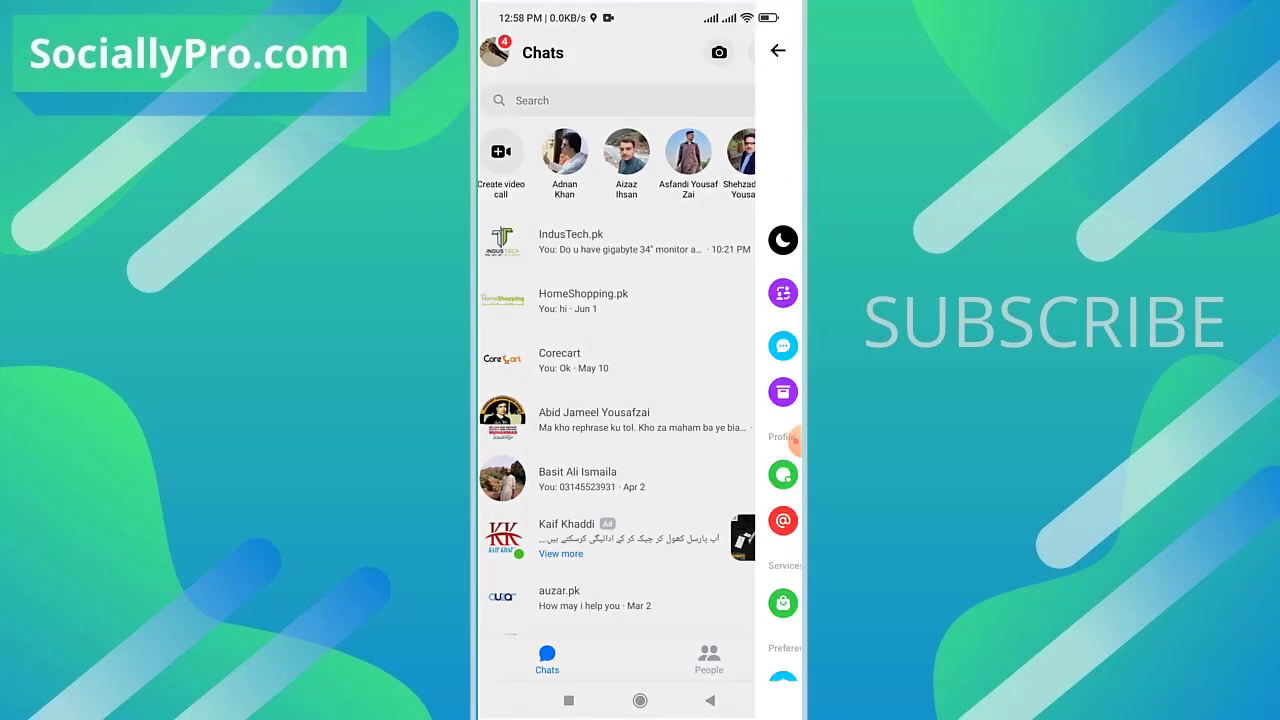
Go to Privacy settings and open the Restricted accounts list
click(782, 436)
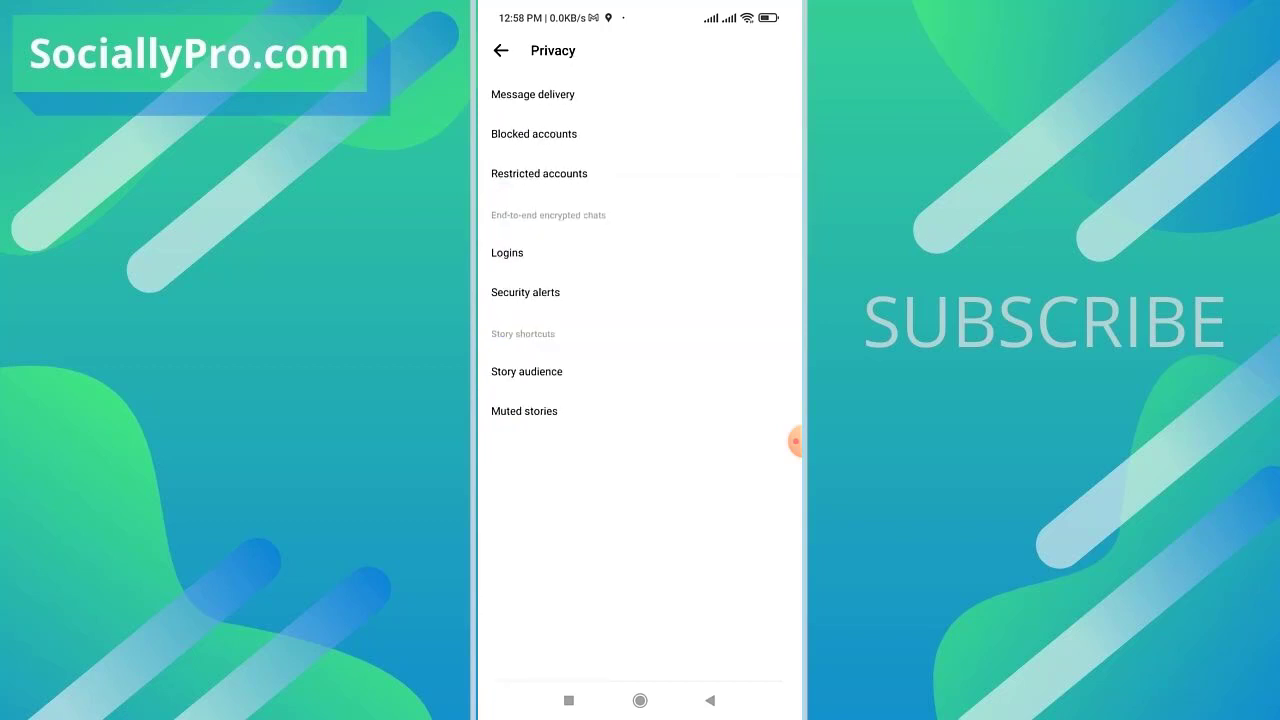
click(539, 173)
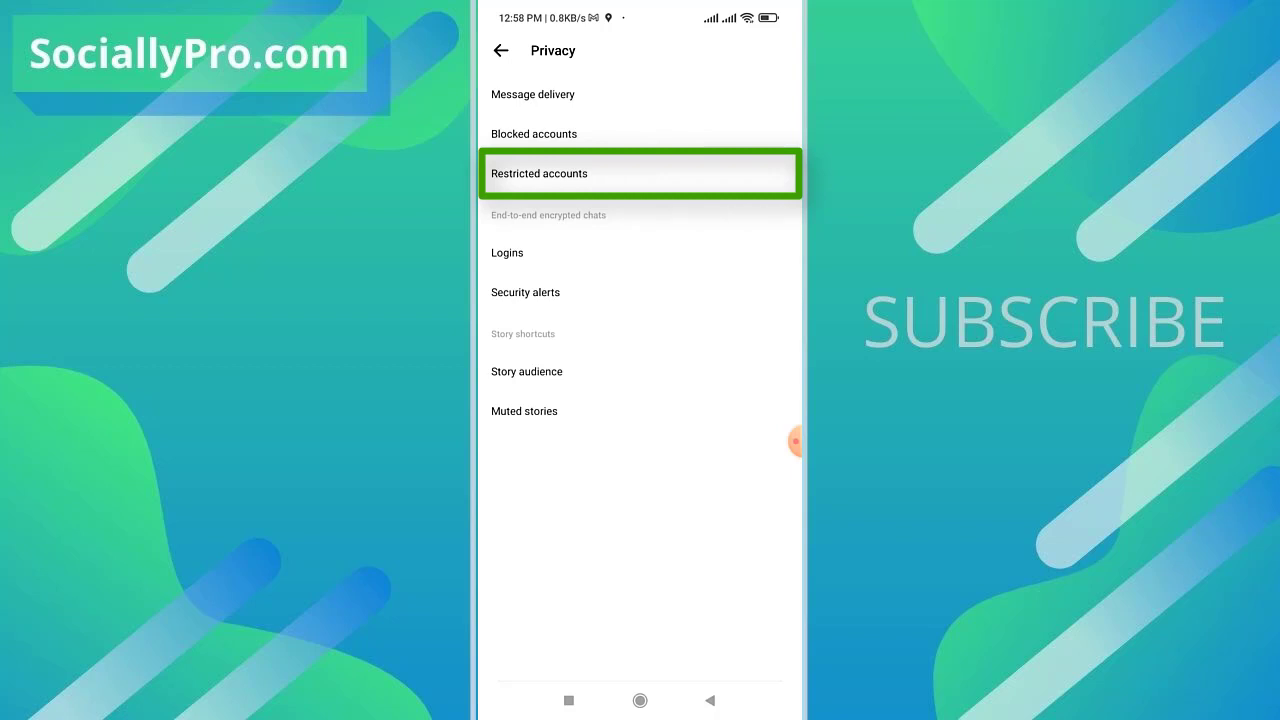
click(639, 172)
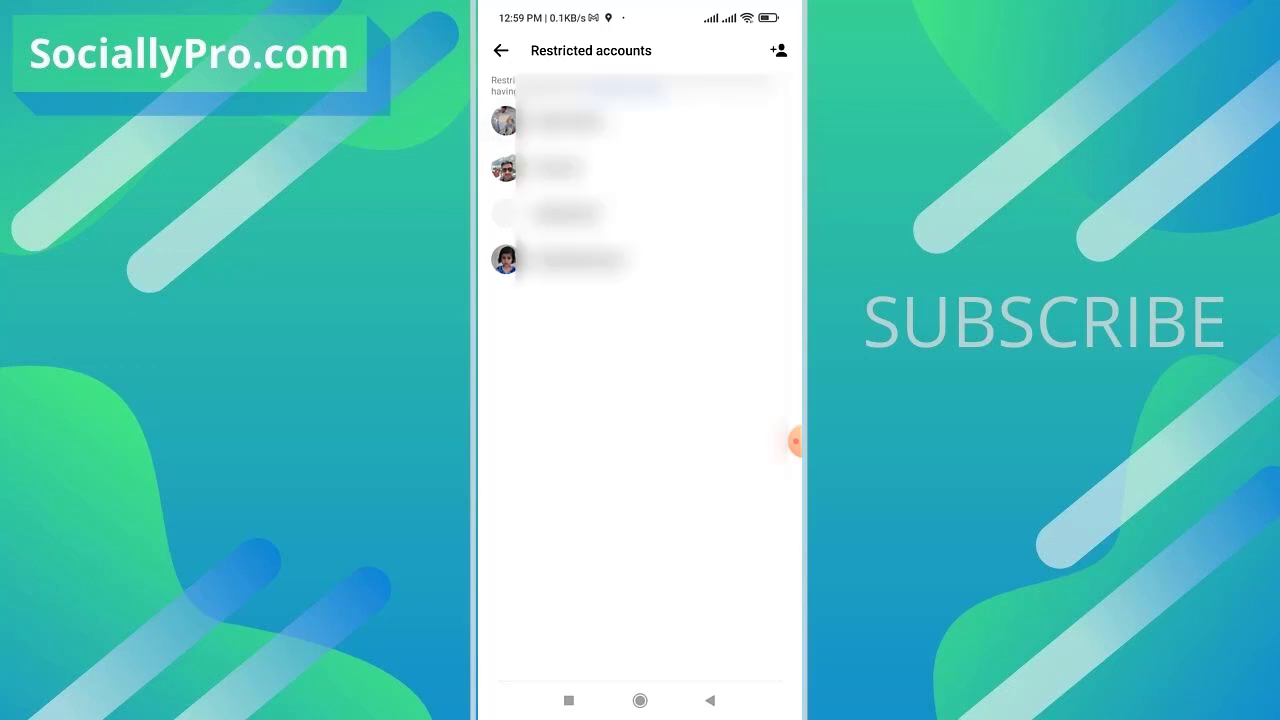
Open the first restricted account's conversation and confirm UNRESTRICT
click(560, 120)
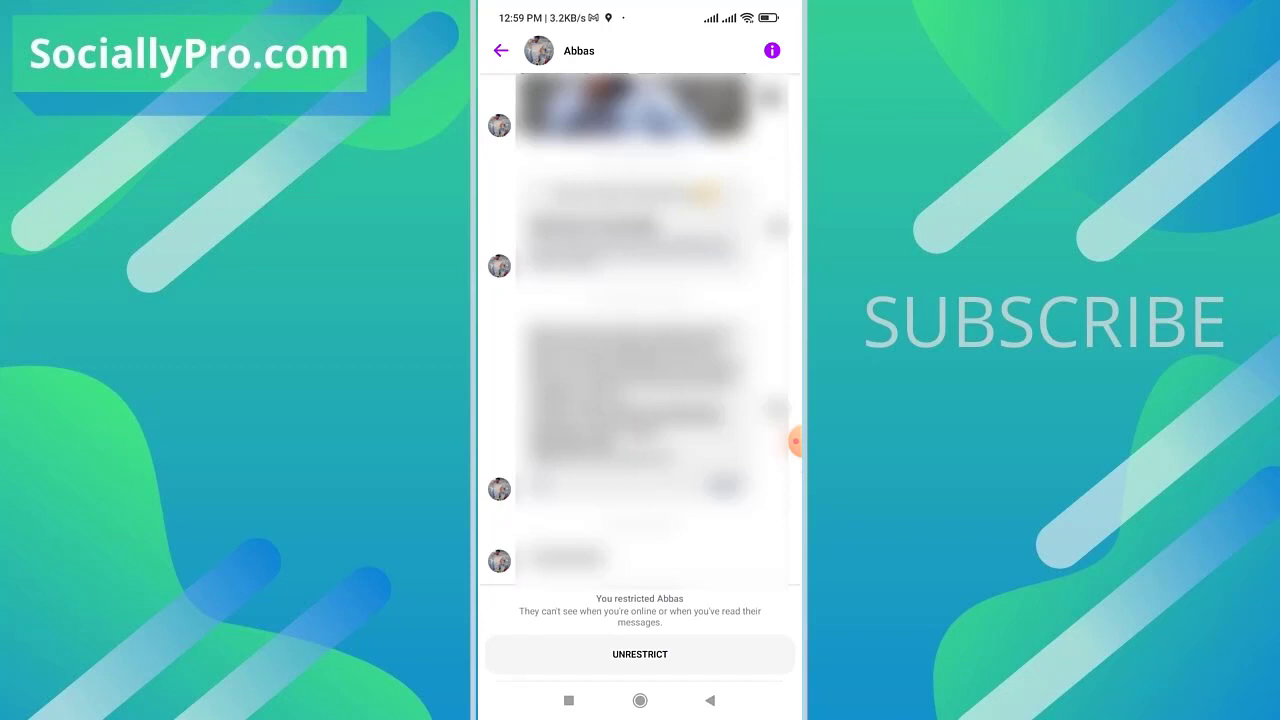
click(640, 654)
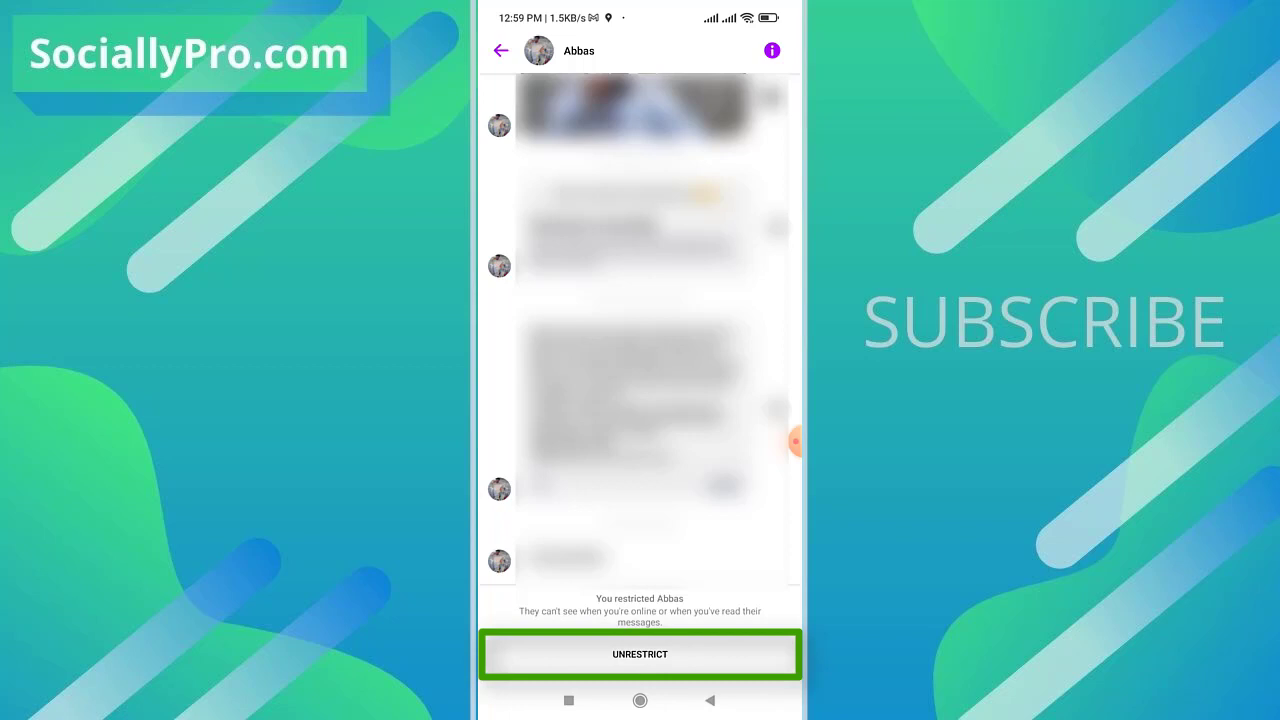
click(639, 654)
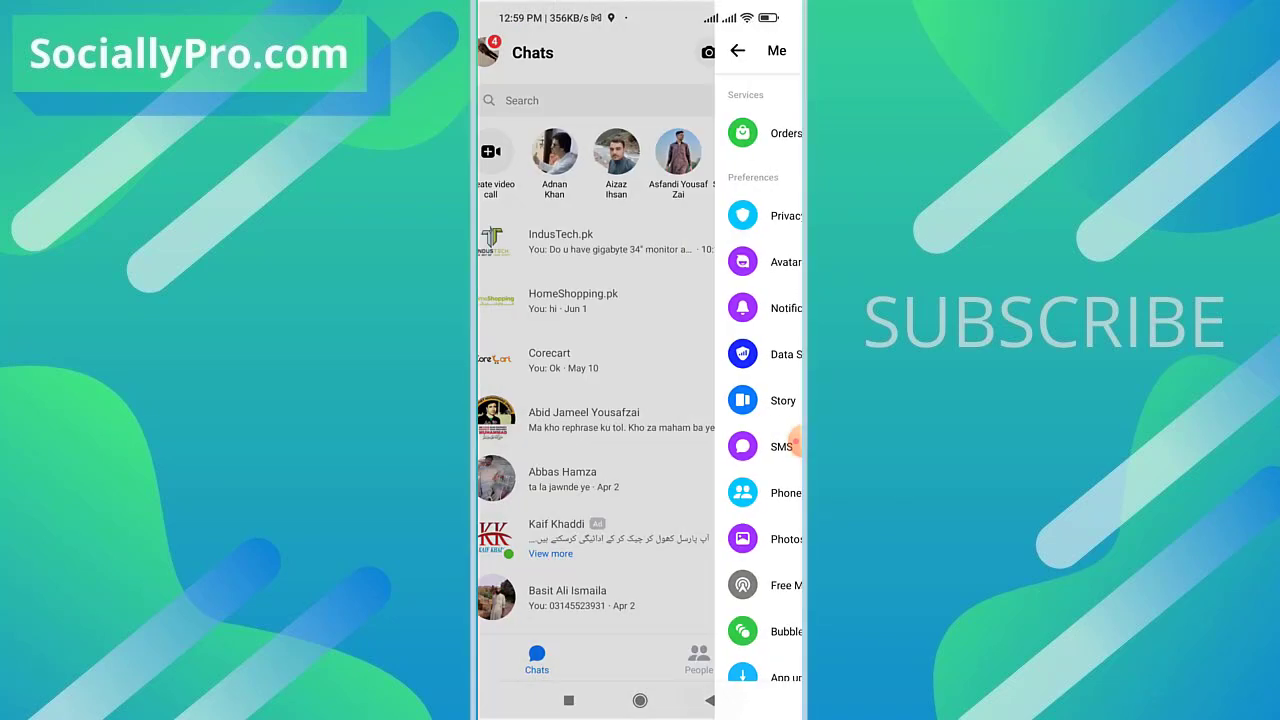
Return to Chats, scroll, and open a contact's conversation
click(738, 50)
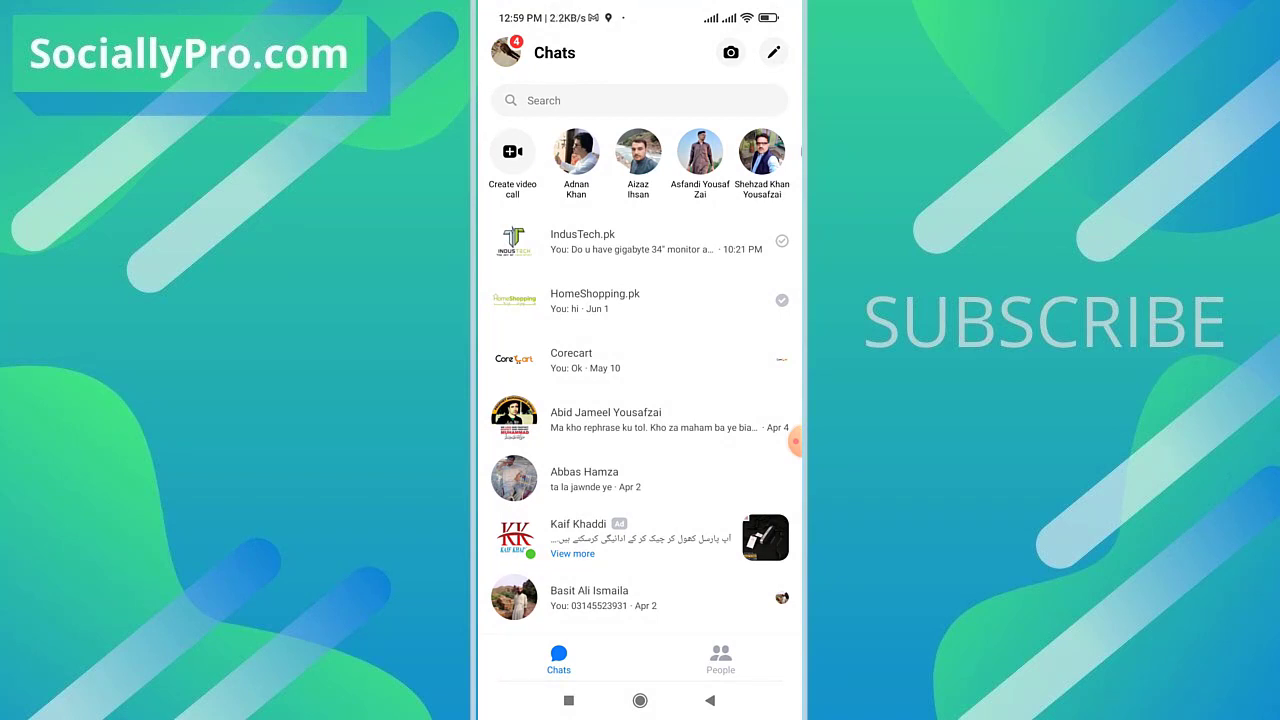
scroll(down, 3)
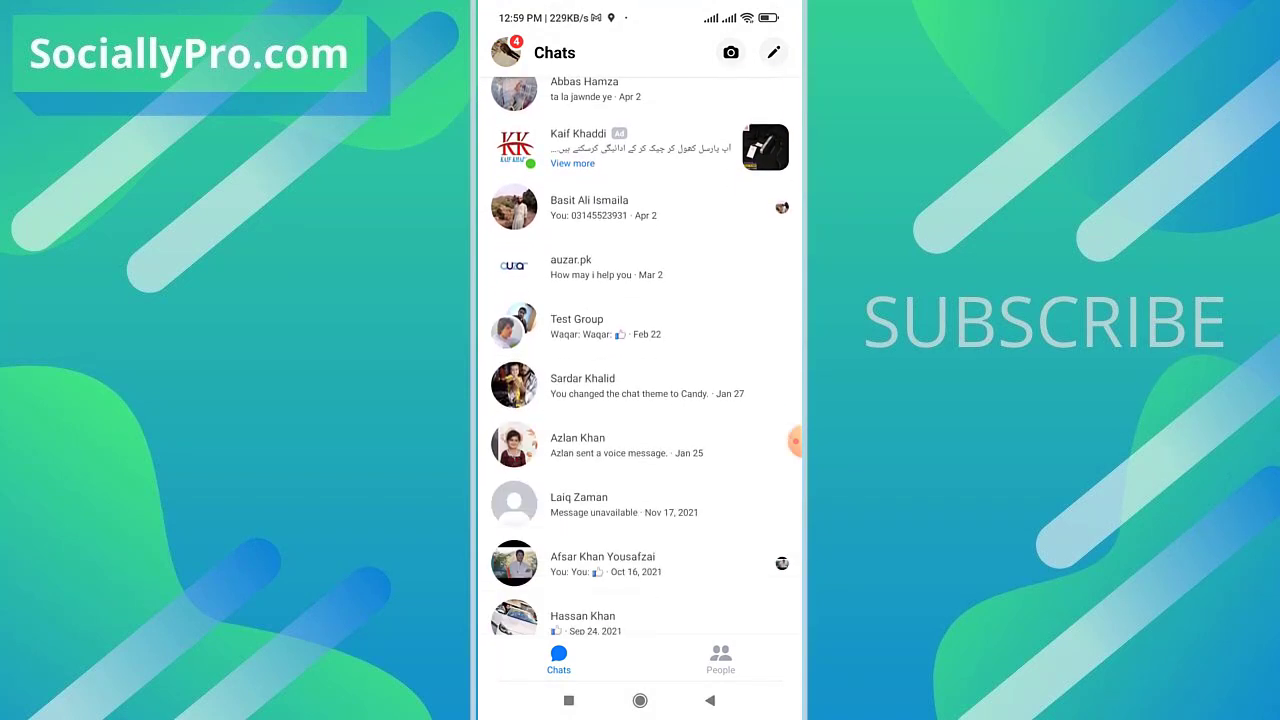
click(580, 385)
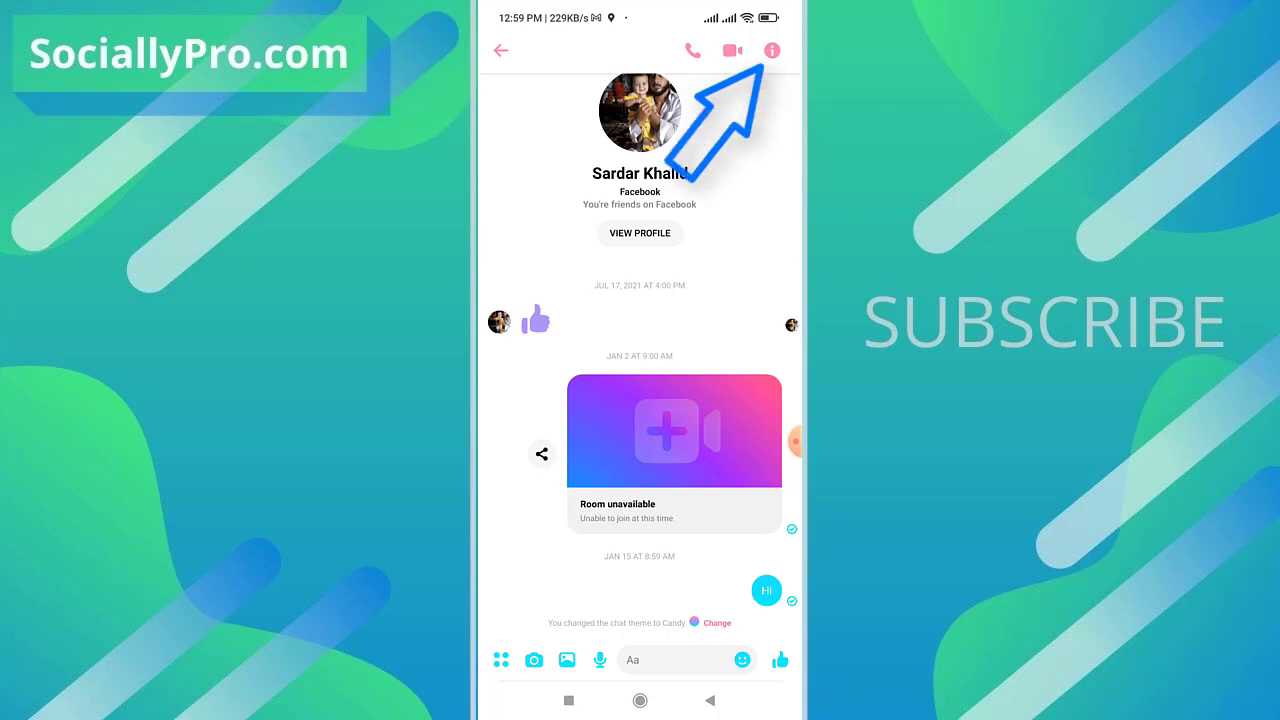
Restrict that contact from the conversation info screen, then go to the home screen
click(771, 50)
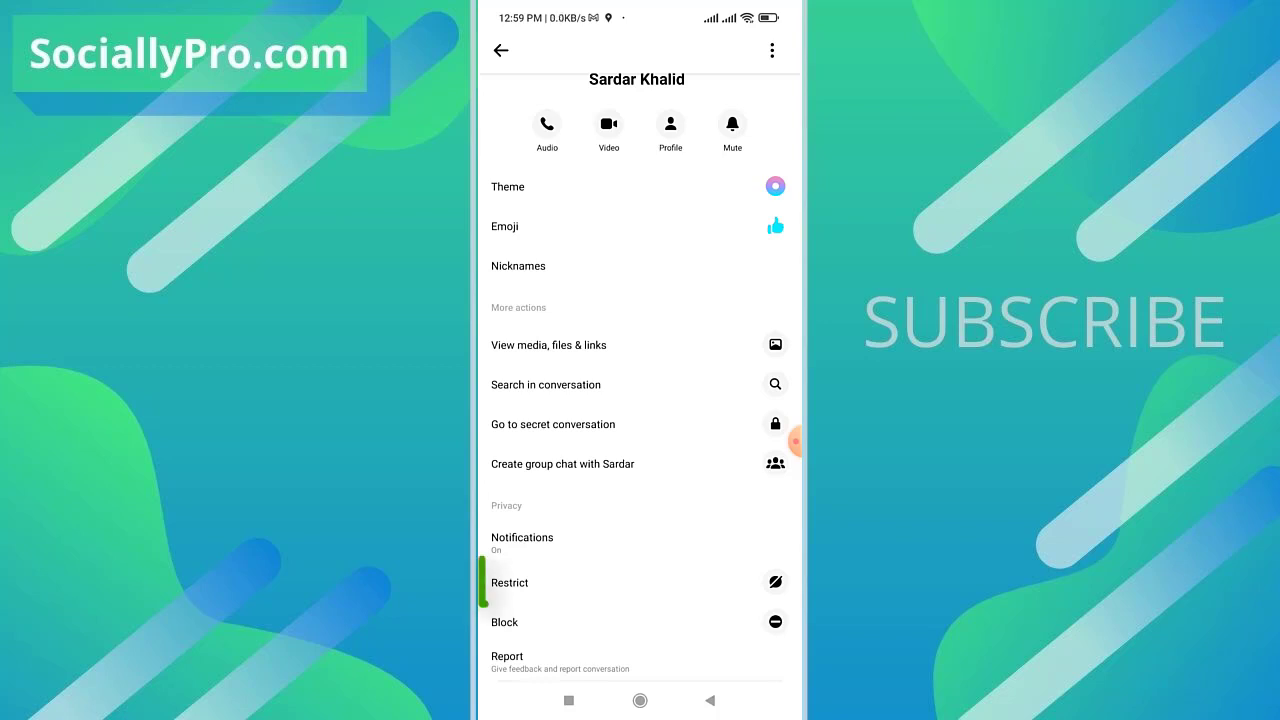
click(637, 582)
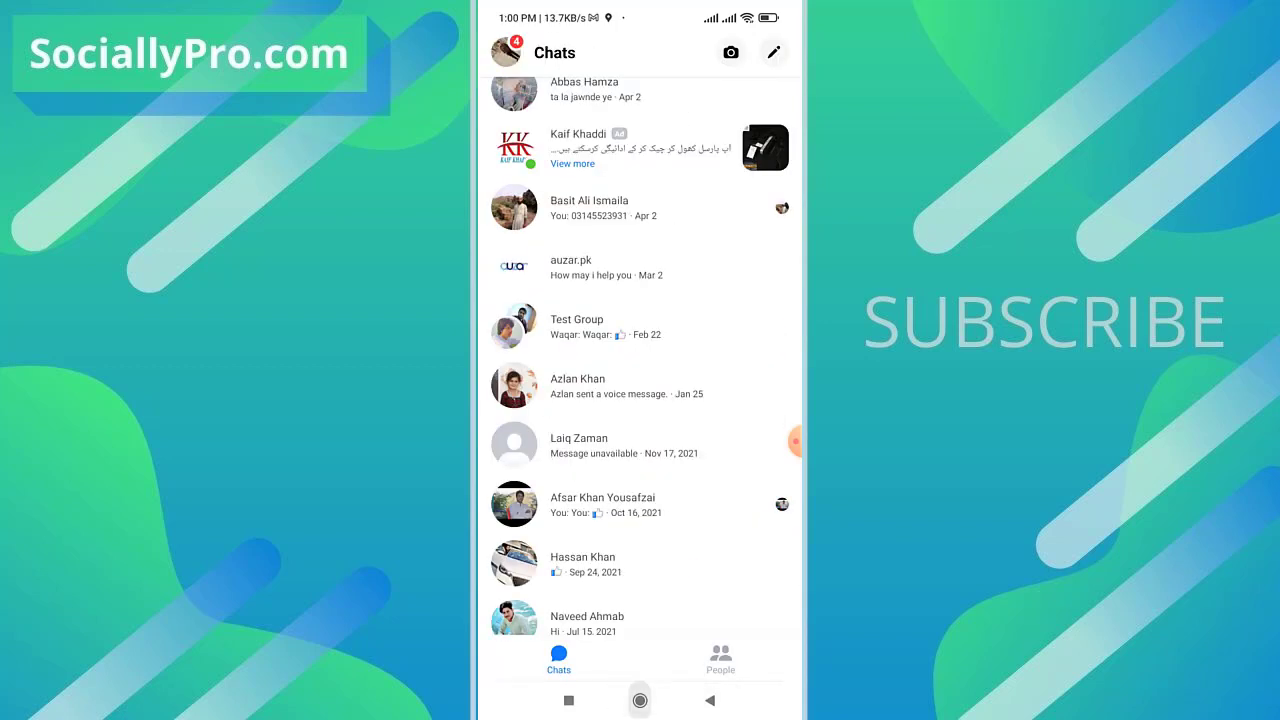
click(640, 700)
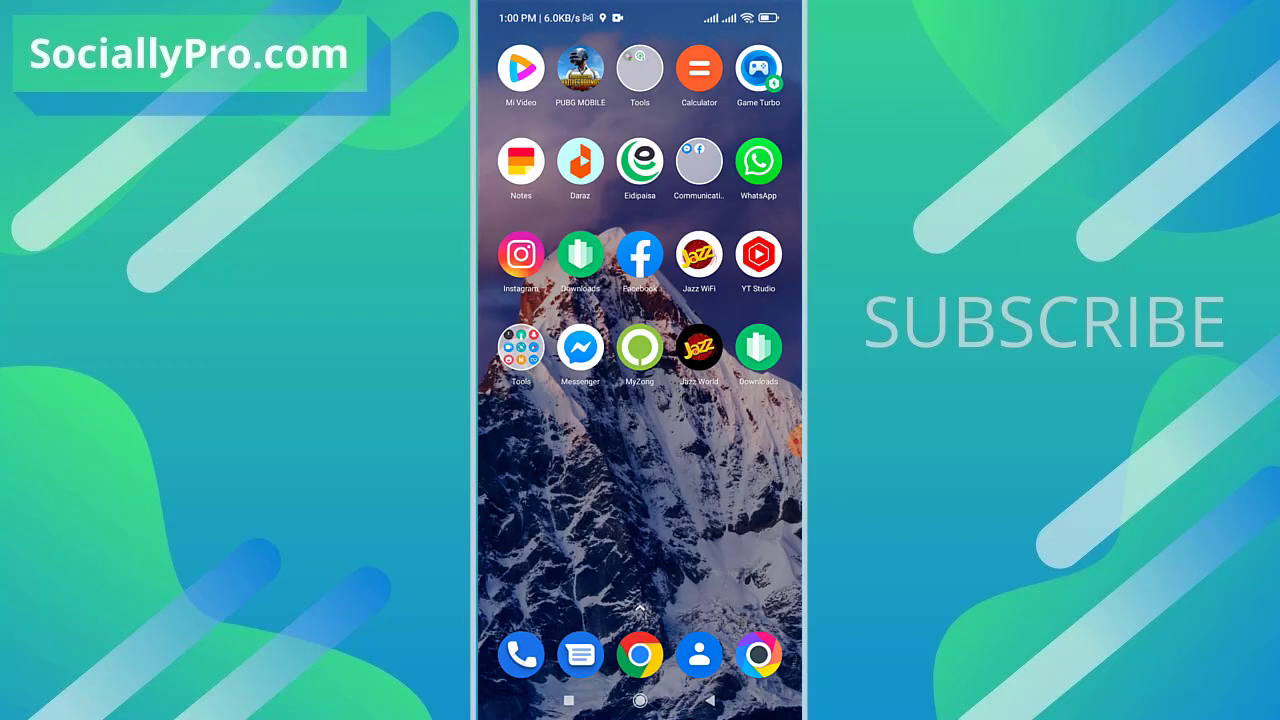